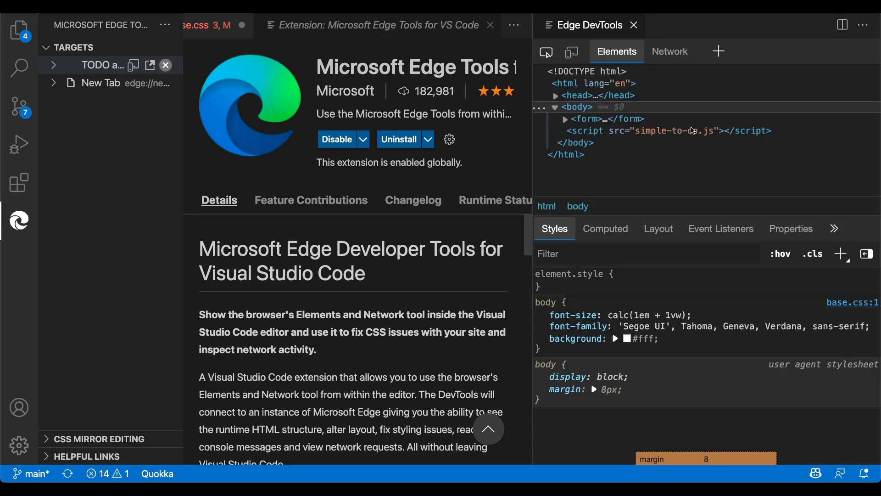
pyautogui.moveTo(683, 176)
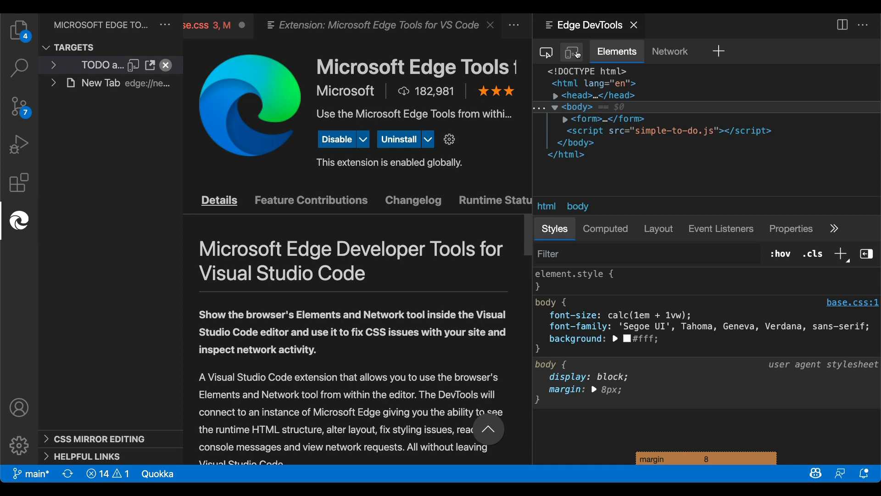
# - Open the to-do app as a live screencast and add the task "test 3"
pyautogui.click(571, 52)
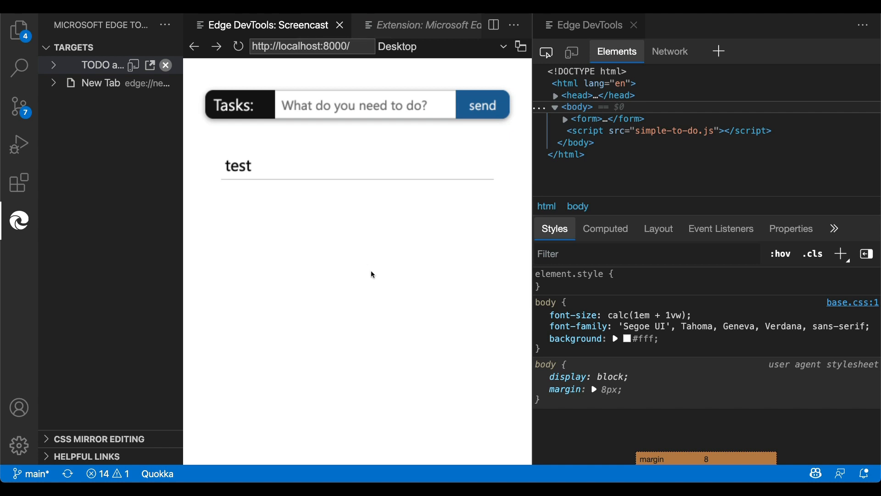
pyautogui.moveTo(371, 268)
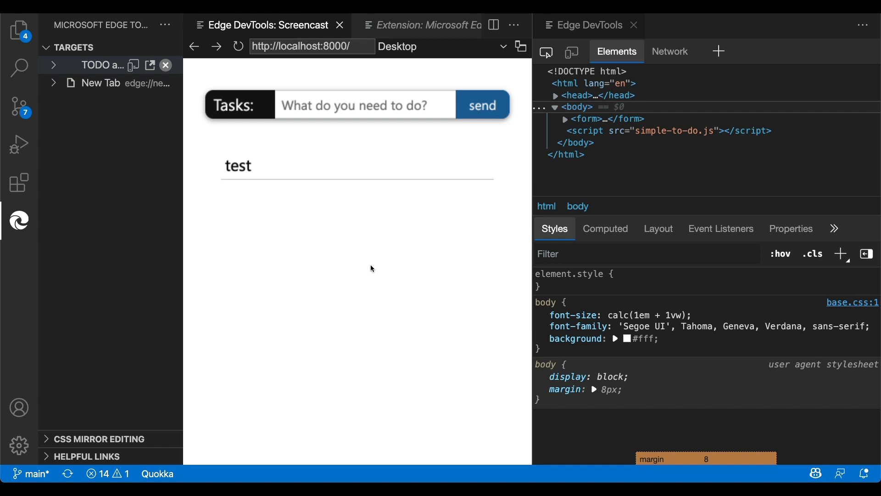
pyautogui.write('te')
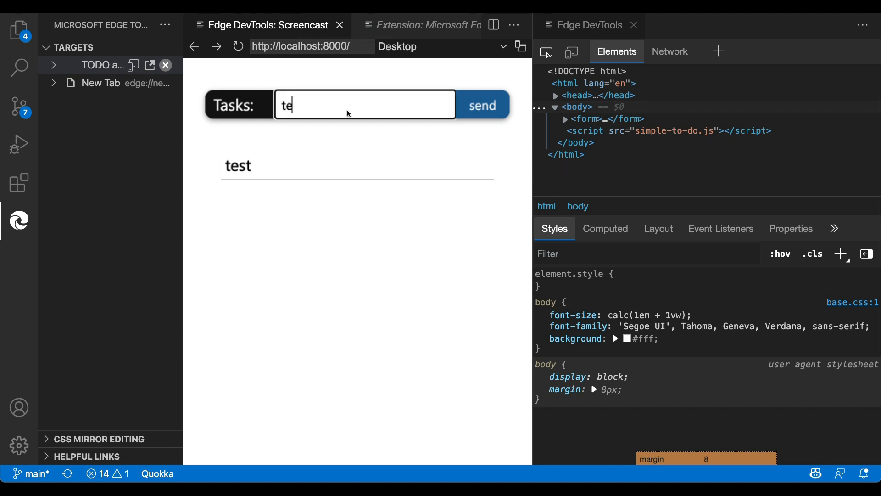
pyautogui.click(481, 104)
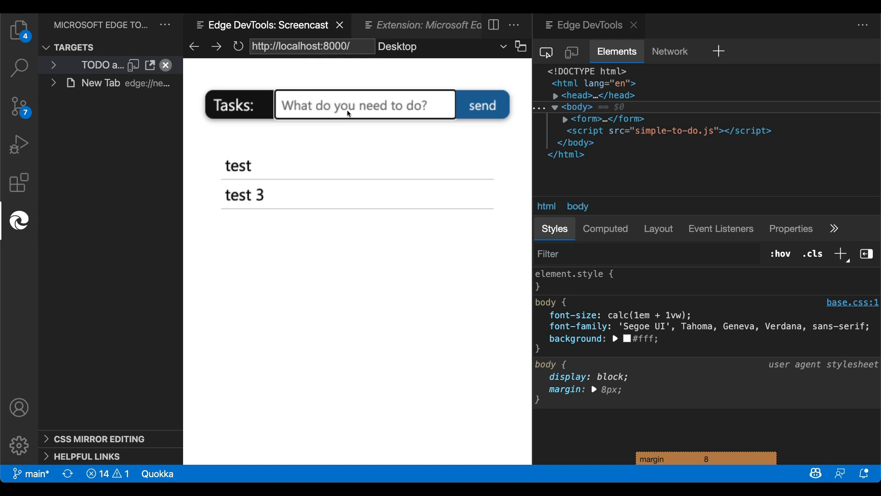
pyautogui.moveTo(514, 152)
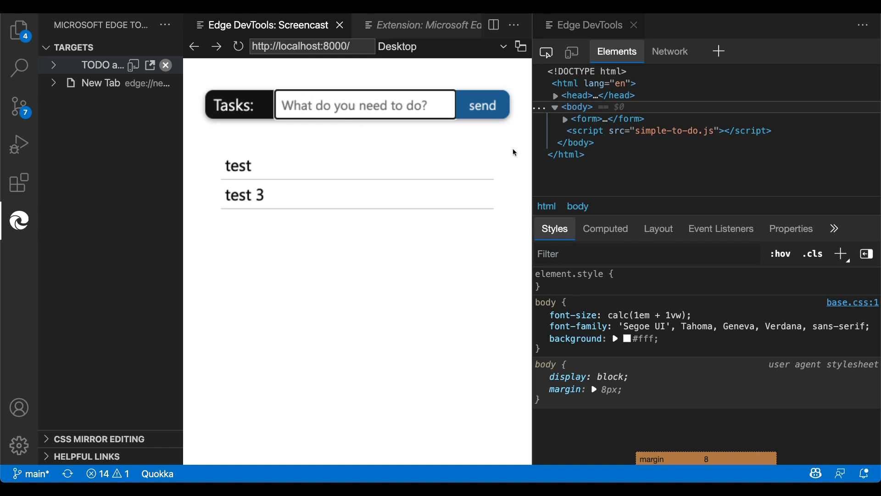
pyautogui.moveTo(583, 148)
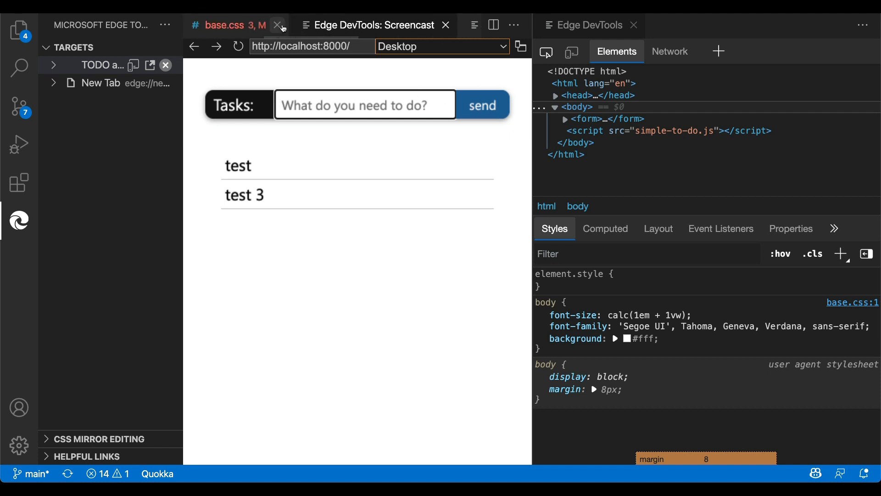
# - Split the base.css tab down to show the stylesheet above the screencast
pyautogui.rightClick(235, 25)
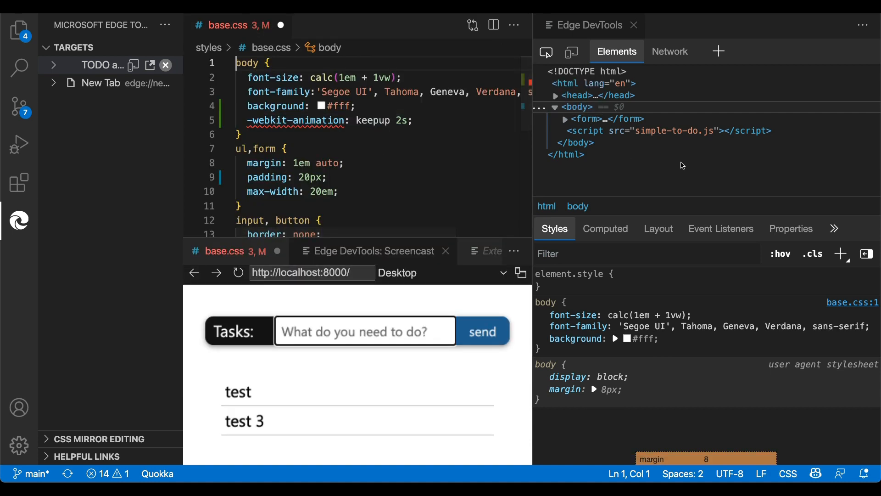
pyautogui.moveTo(559, 298)
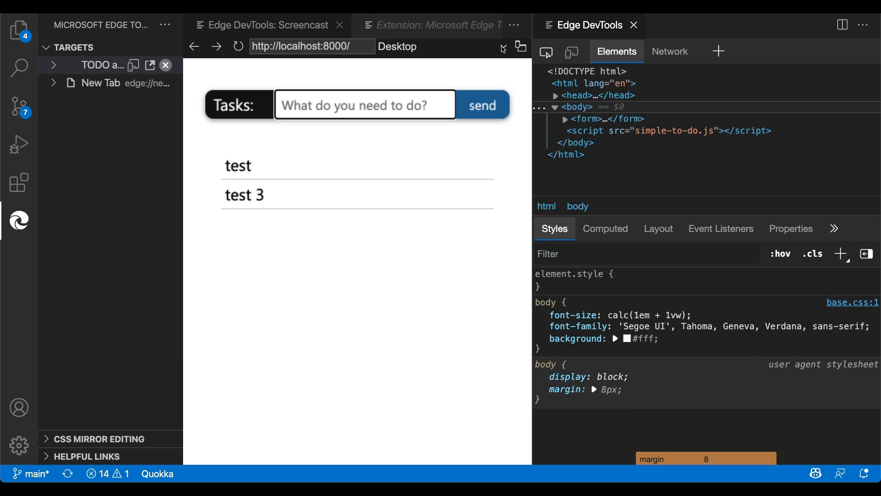
pyautogui.moveTo(511, 51)
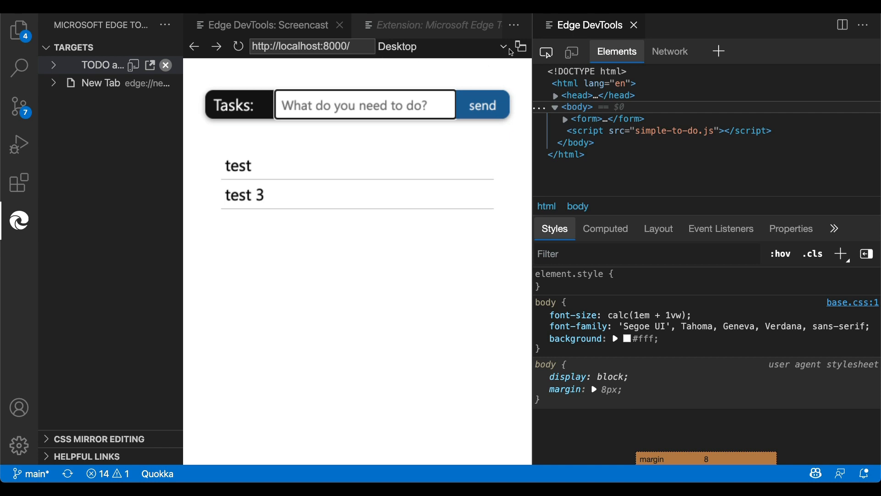
# - Choose an emulated device from the screencast's device dropdown instead of Desktop
pyautogui.click(396, 46)
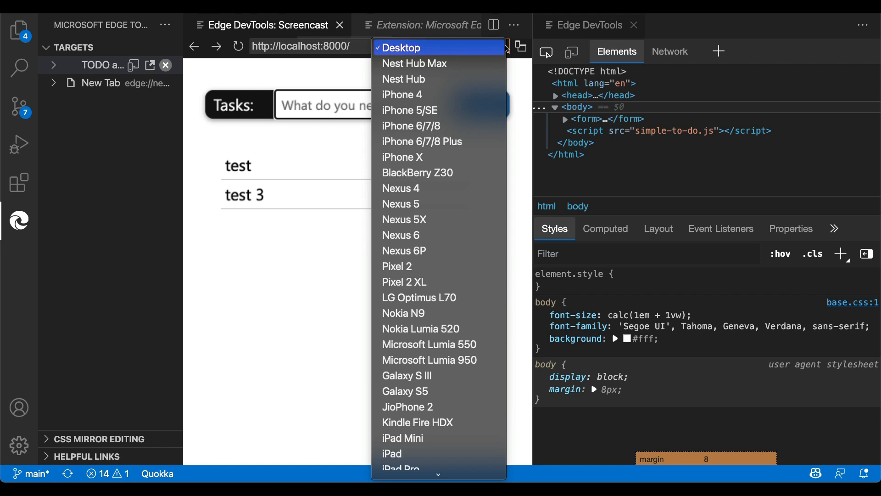
pyautogui.click(403, 95)
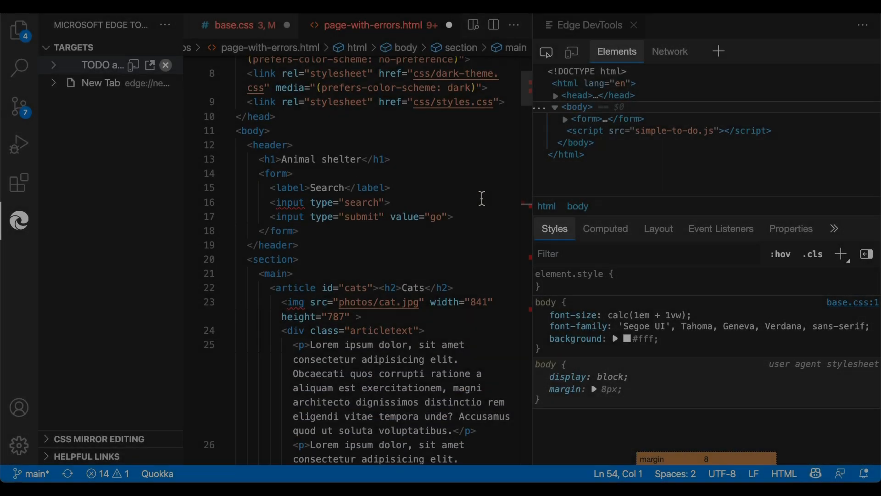
# - Step through page-with-errors.html problems with the next-problem arrow, then switch to base.css
pyautogui.scroll(-3)
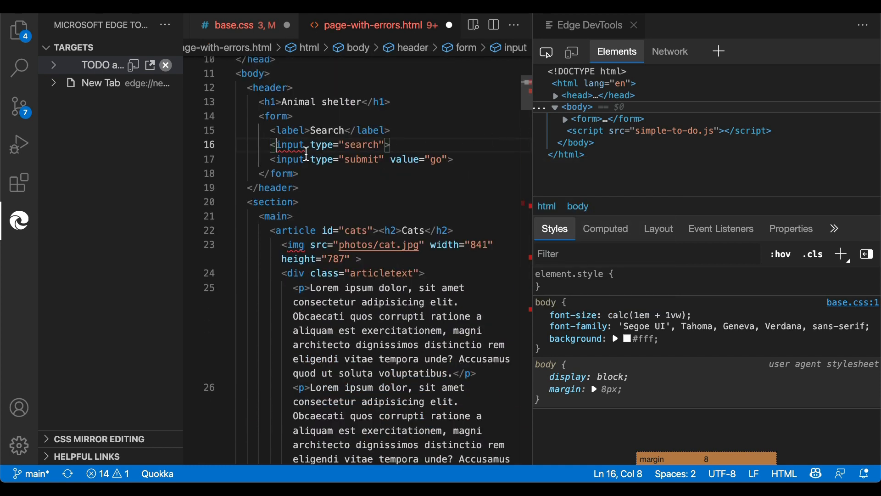
pyautogui.moveTo(289, 145)
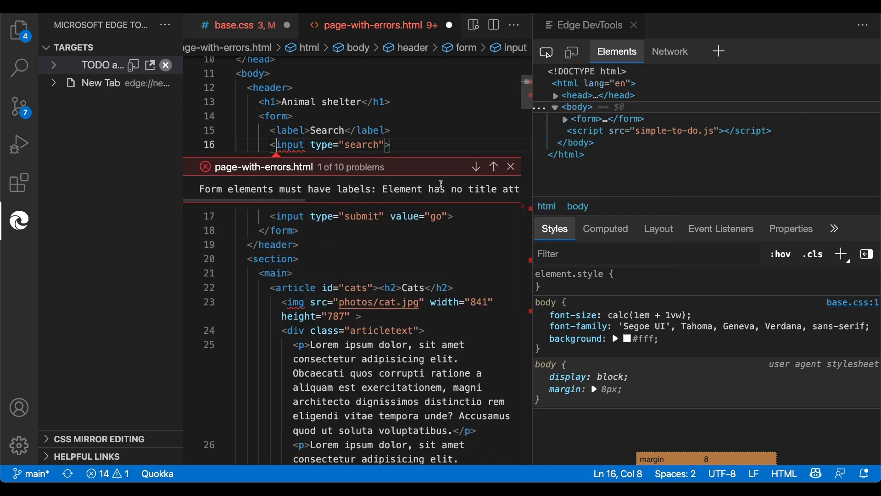
pyautogui.click(475, 167)
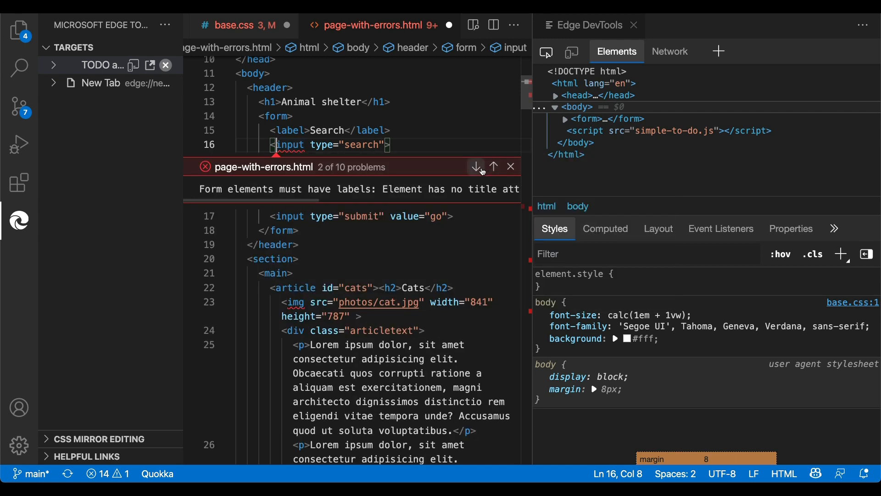
pyautogui.click(476, 166)
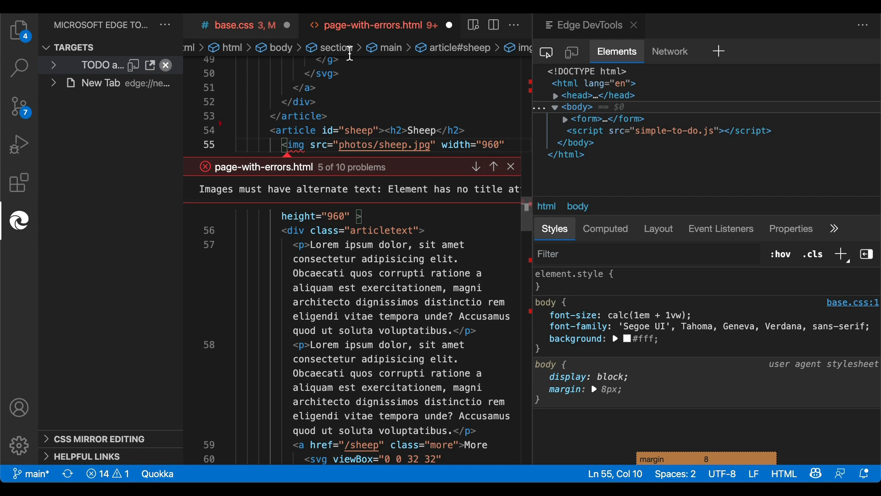
pyautogui.click(239, 25)
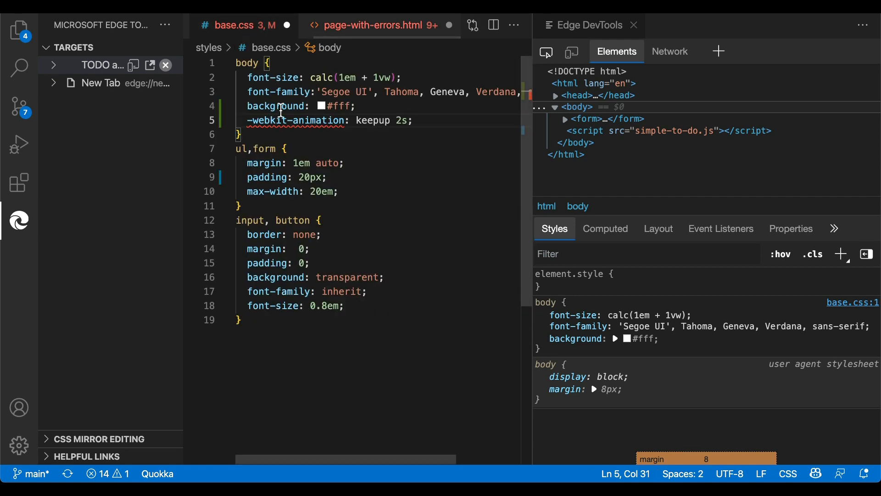
pyautogui.moveTo(295, 120)
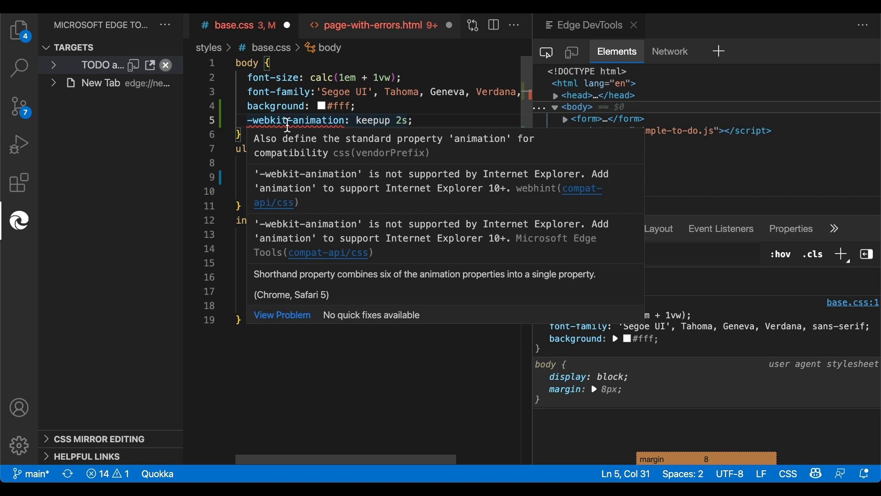
# - Return to page-with-errors.html after reading the -webkit-animation webhint warning
pyautogui.click(378, 25)
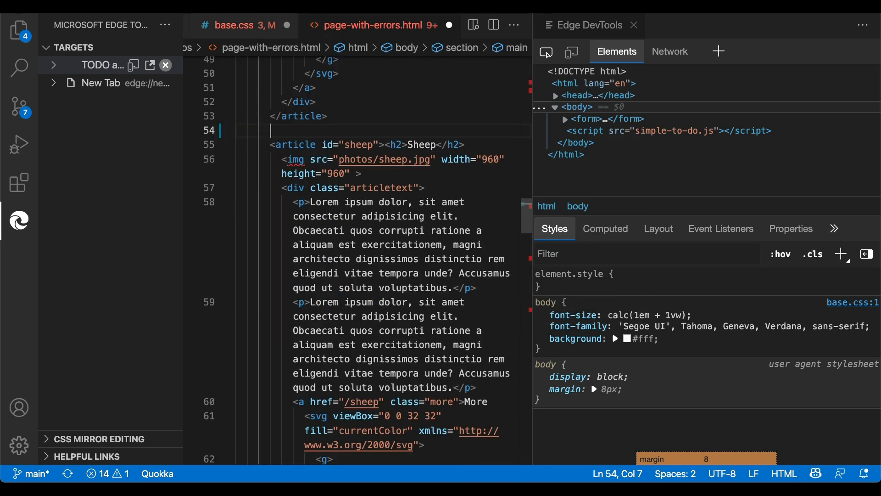
# - Type 'out' on line 54 and accept the output tag completion
pyautogui.write('output></output>')
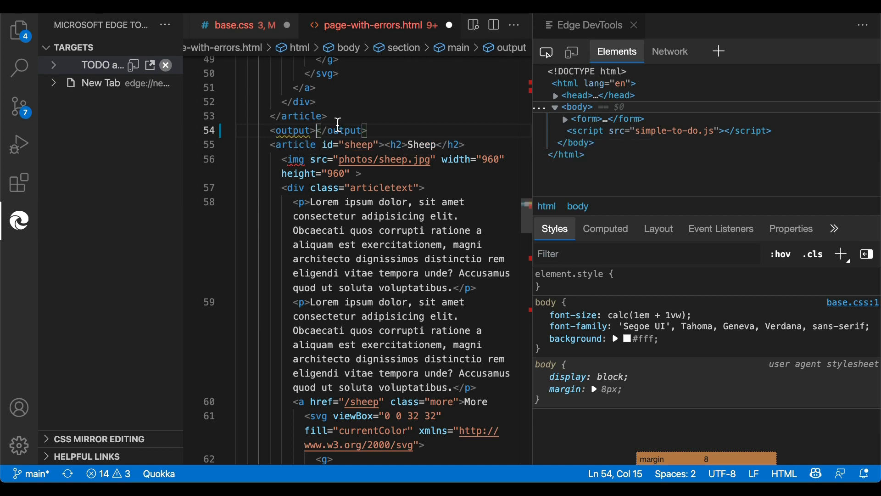
pyautogui.moveTo(291, 131)
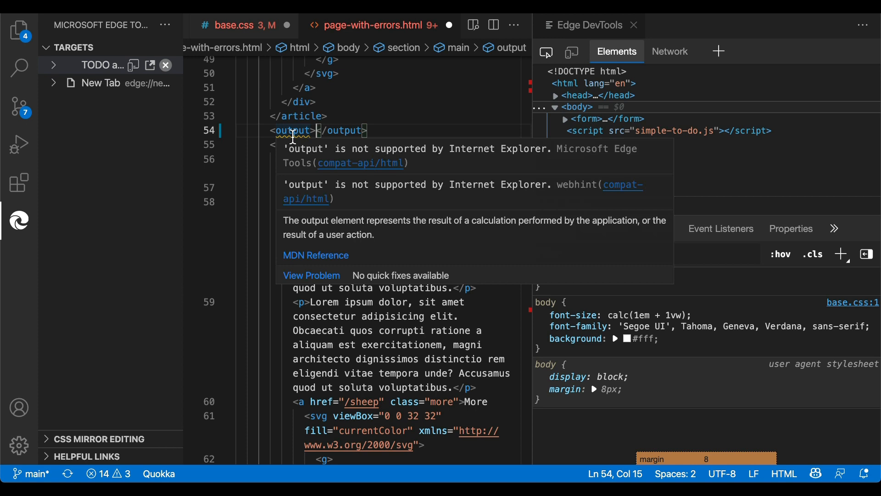